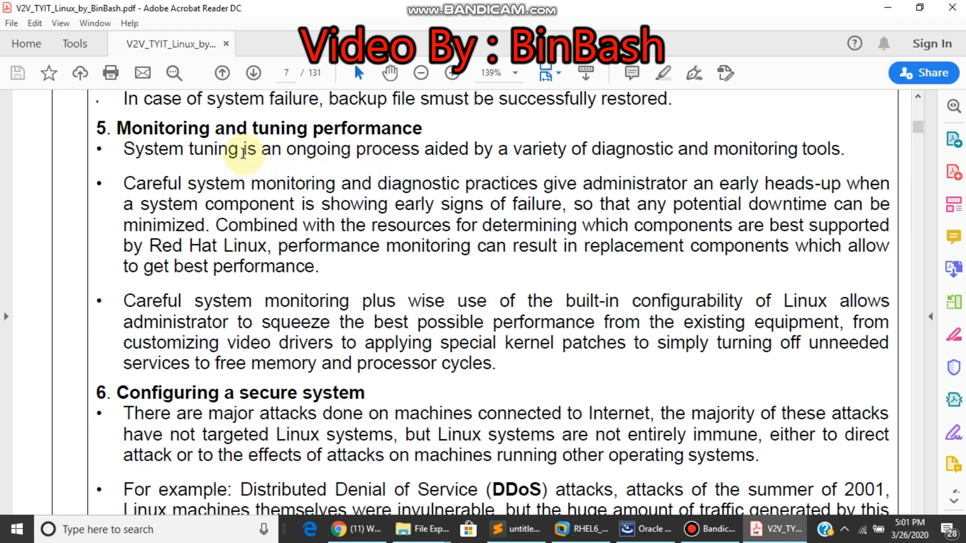
- Select words in the first bullet of the notes, including 'tuning'
double_click(213, 149)
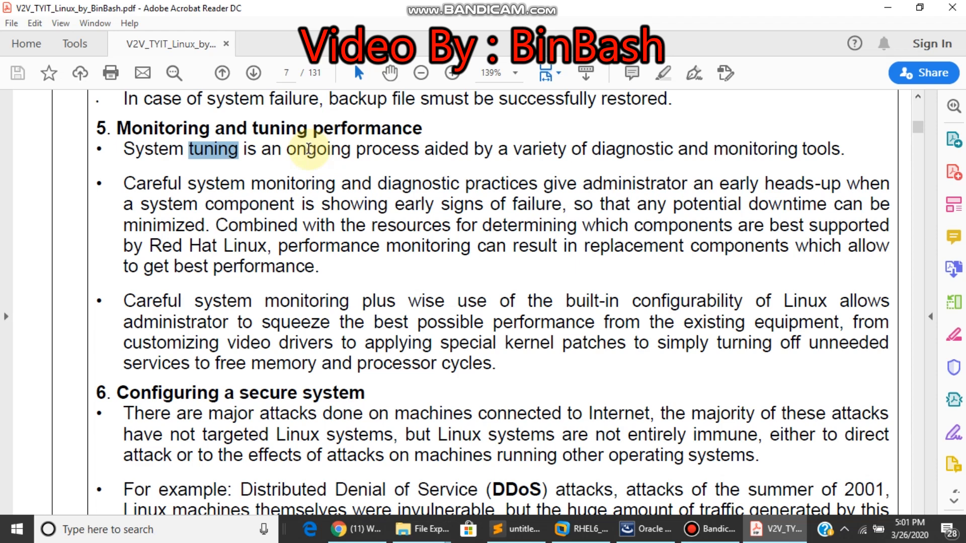
double_click(317, 149)
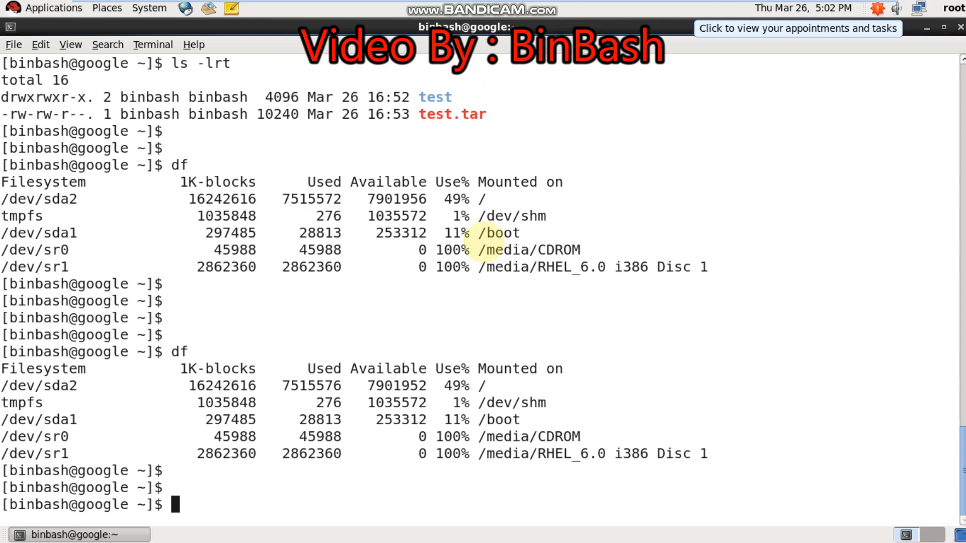
- Run top to show the live summary of tasks, CPU, memory and processes
type("top")
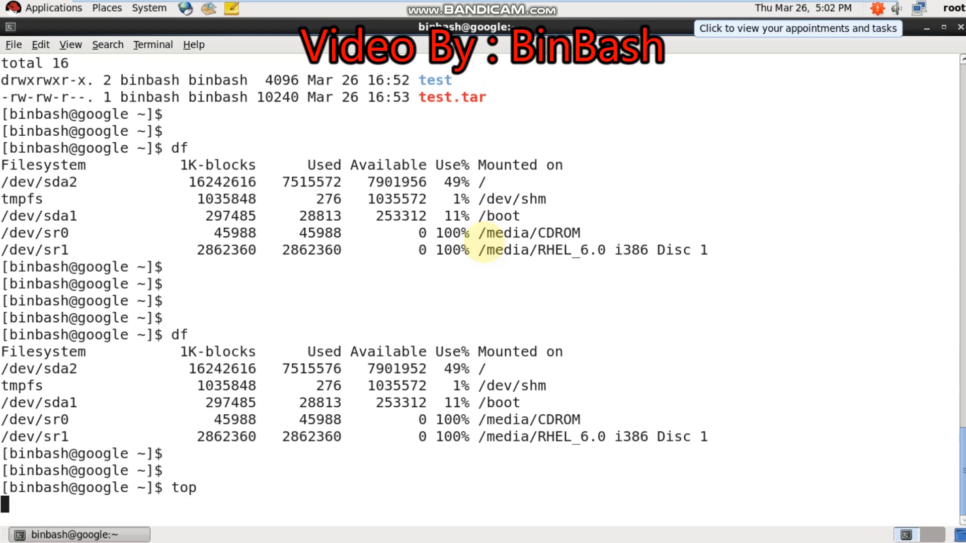
key("Return")
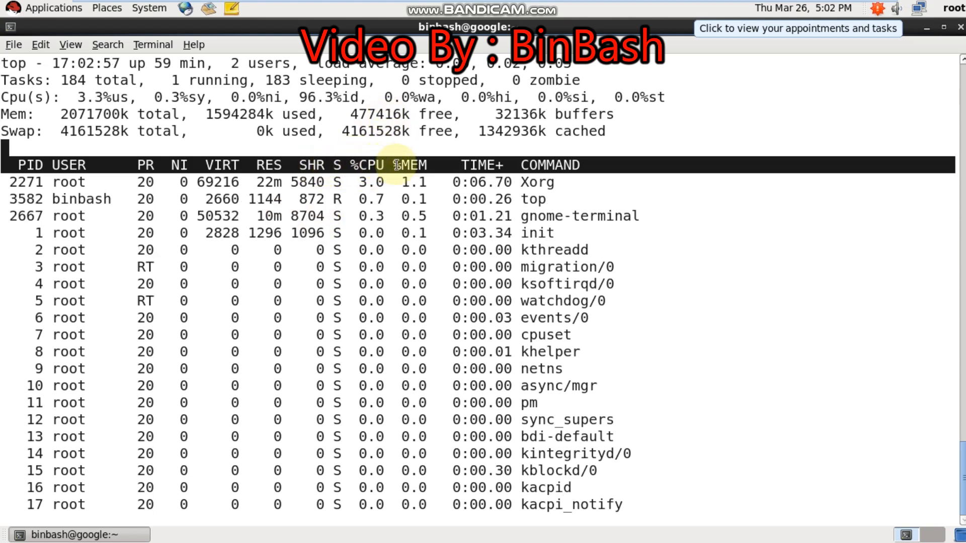
mouse_move(391, 213)
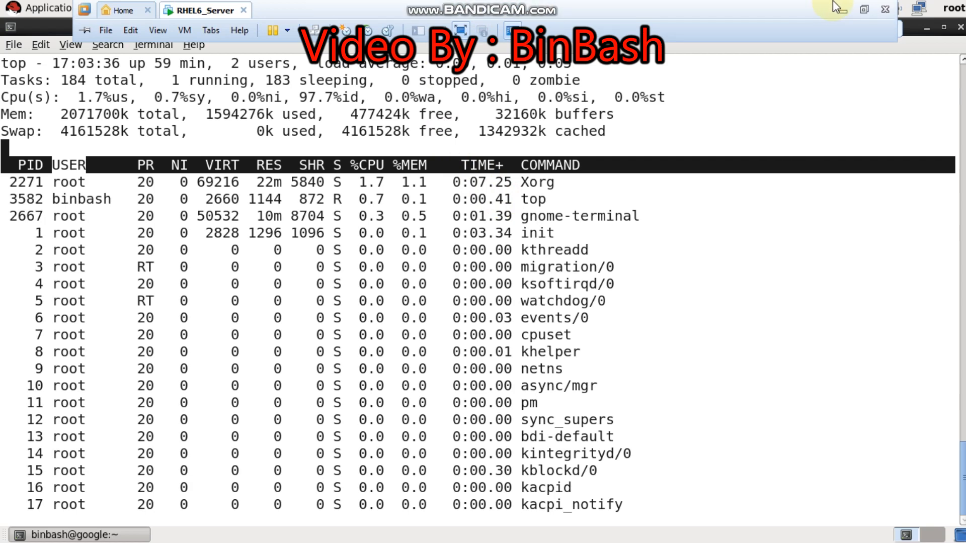
- Bring the notes PDF forward and select words in the section 5 heading 'Monitoring and tuning performance'
left_click(772, 529)
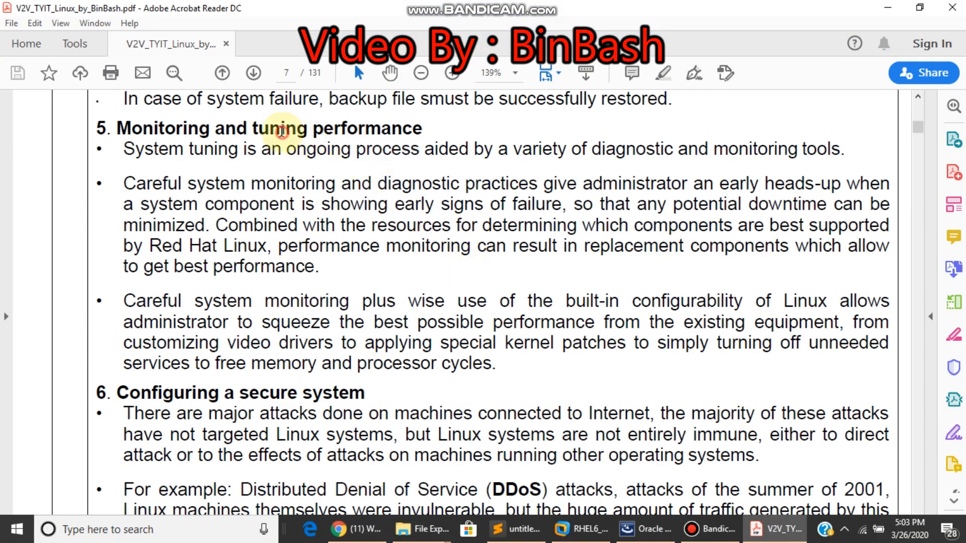
double_click(366, 127)
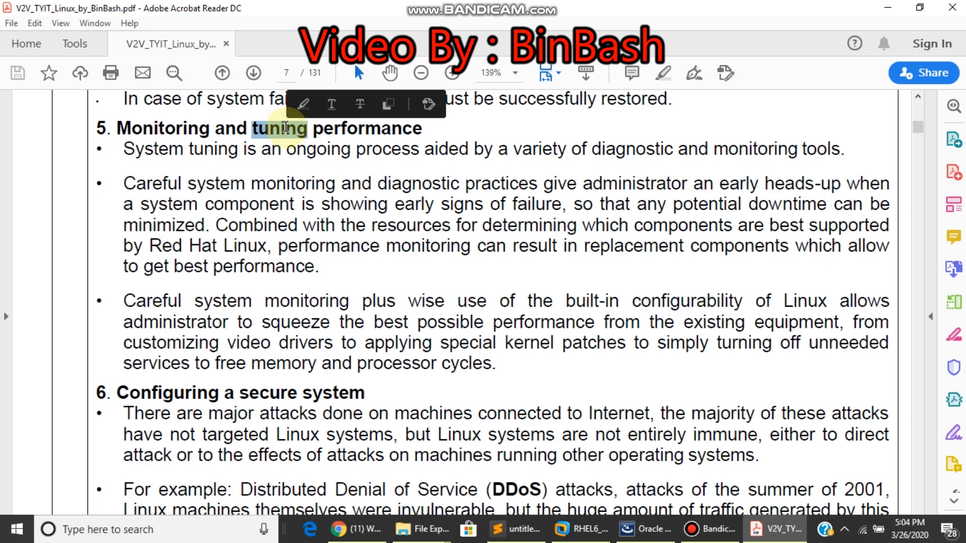
mouse_move(236, 127)
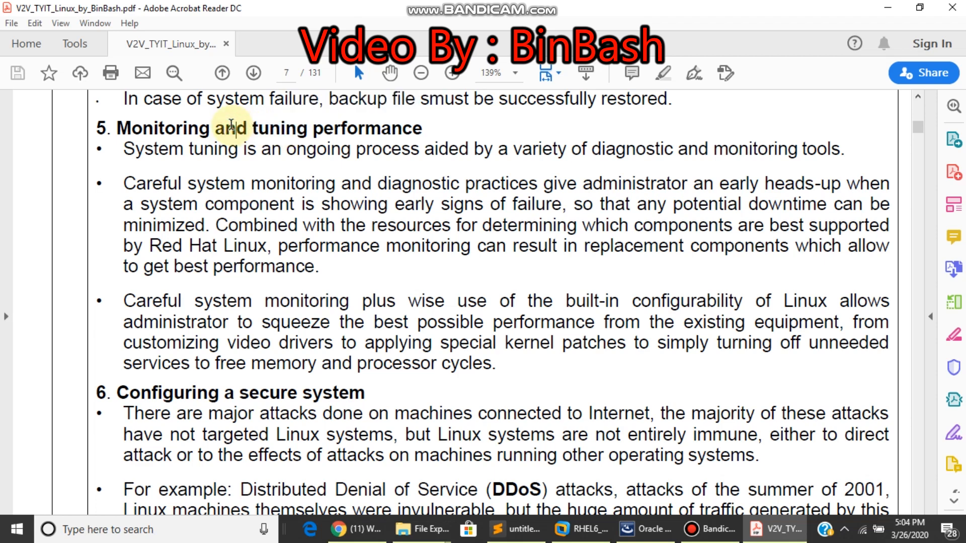
double_click(280, 127)
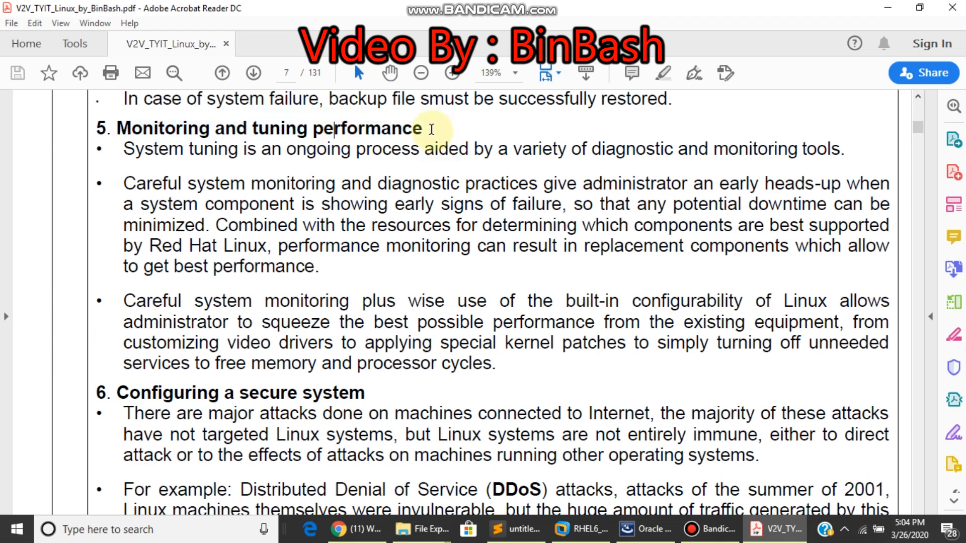
- Scroll the PDF down toward the section 6 heading, Configuring a secure system
scroll("down", 3)
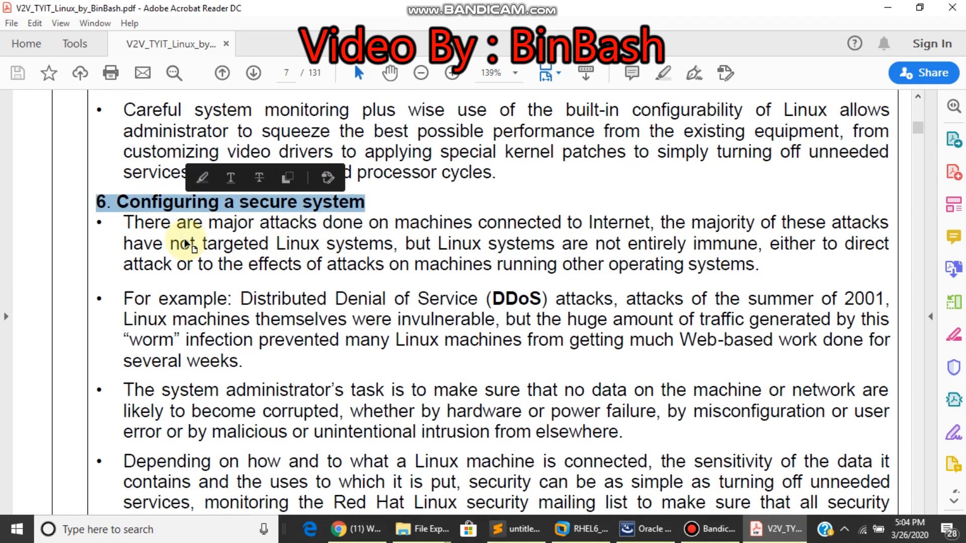
scroll("down", 3)
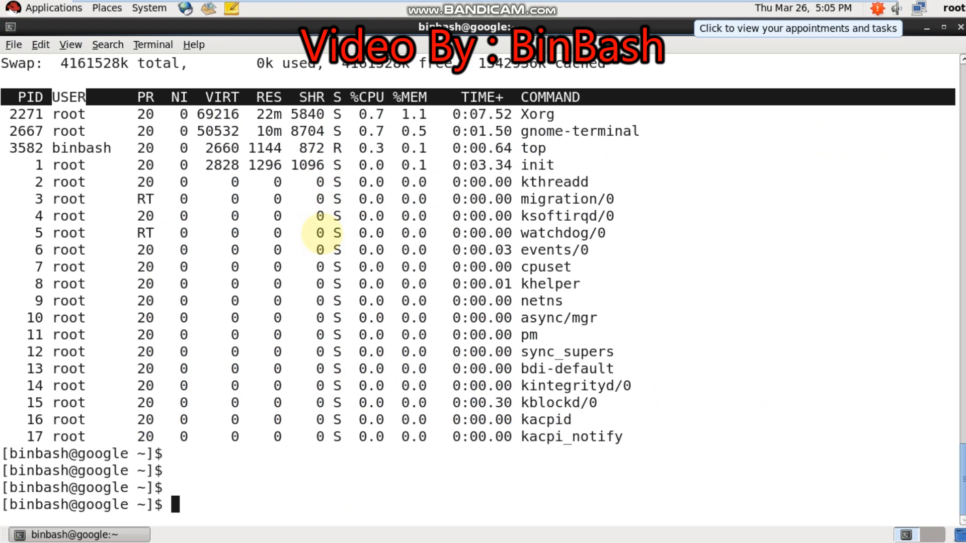
mouse_move(169, 249)
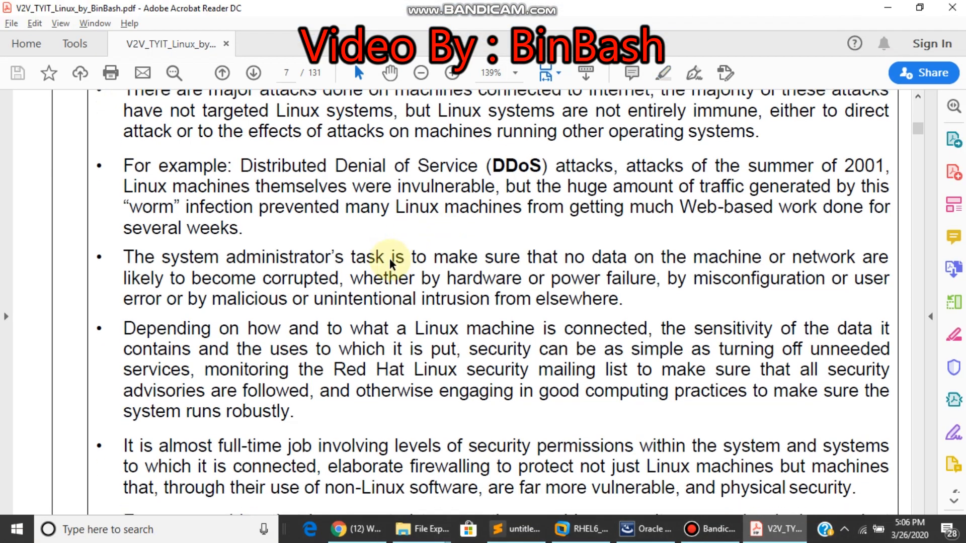
- Scroll to the end of section 6 and select its final bullet on balancing utility and safety
scroll("down", 3)
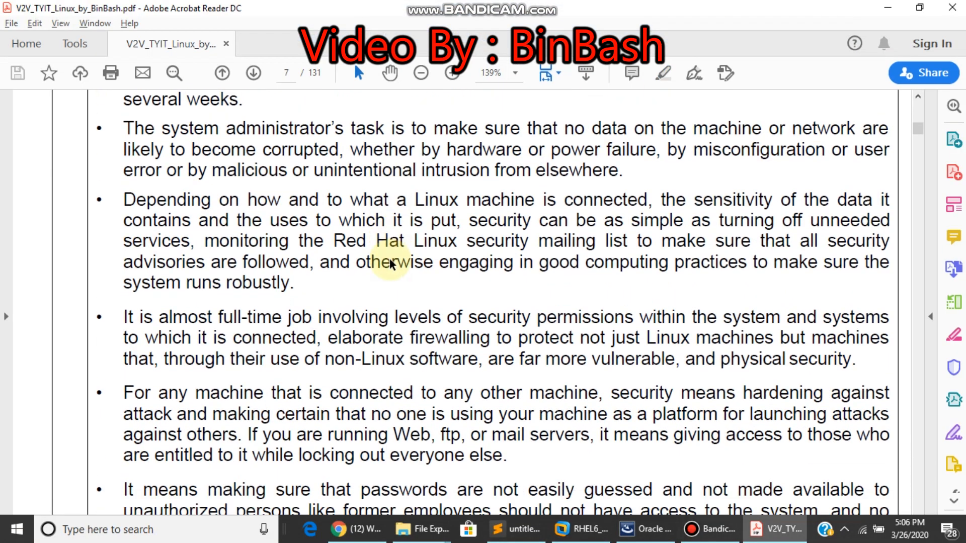
scroll("down", 3)
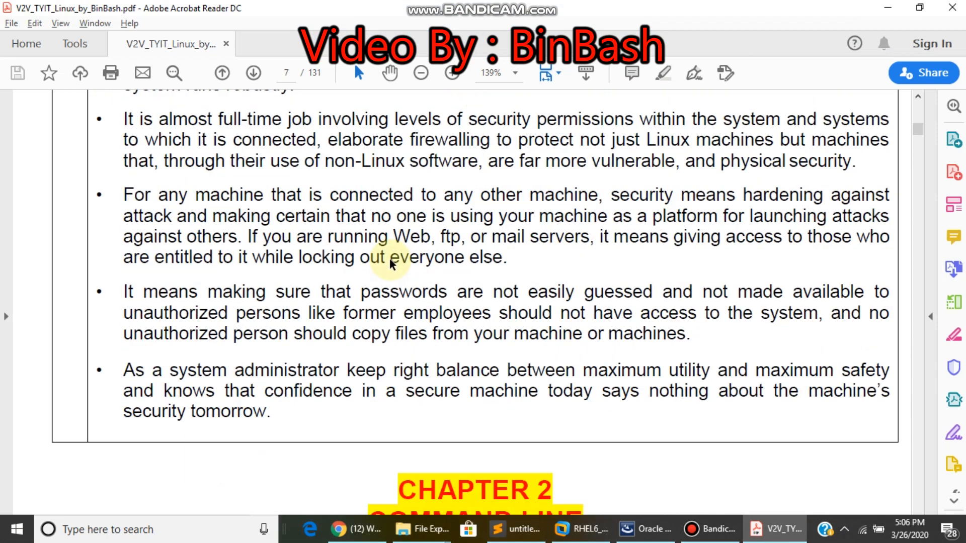
mouse_move(210, 221)
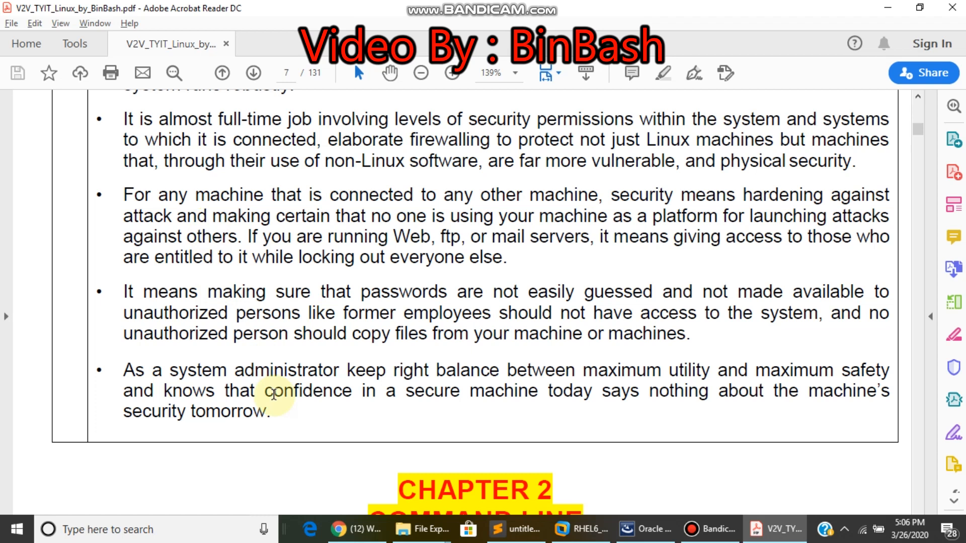
left_click_drag(122, 369, 270, 412)
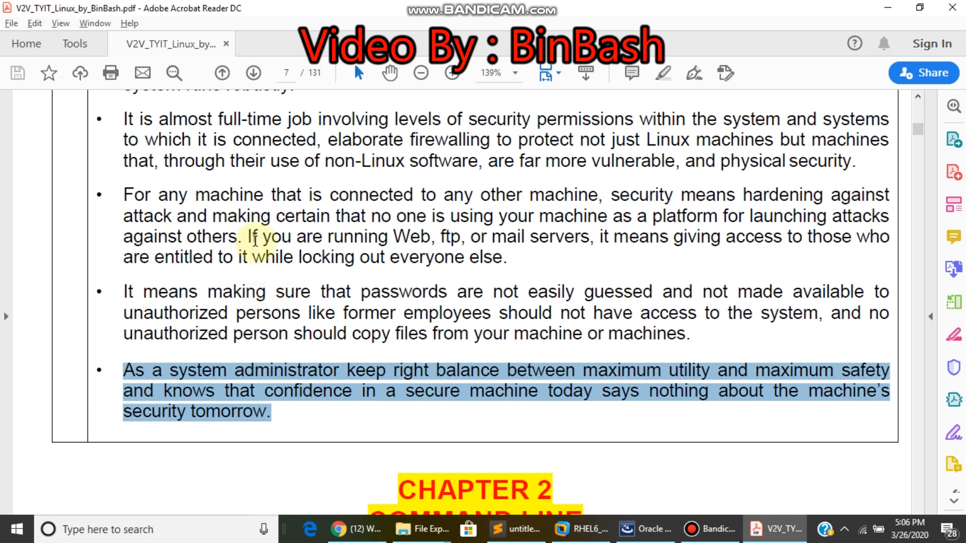
mouse_move(247, 204)
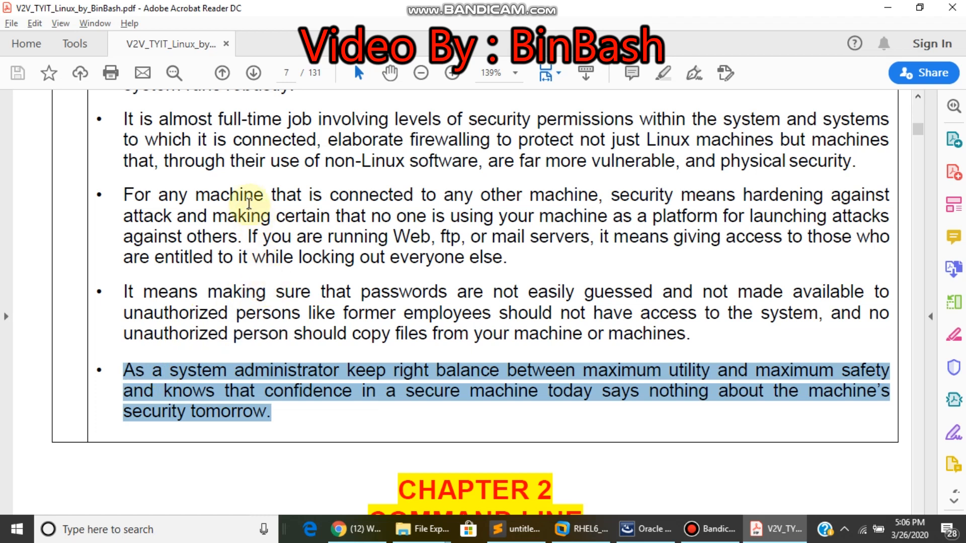